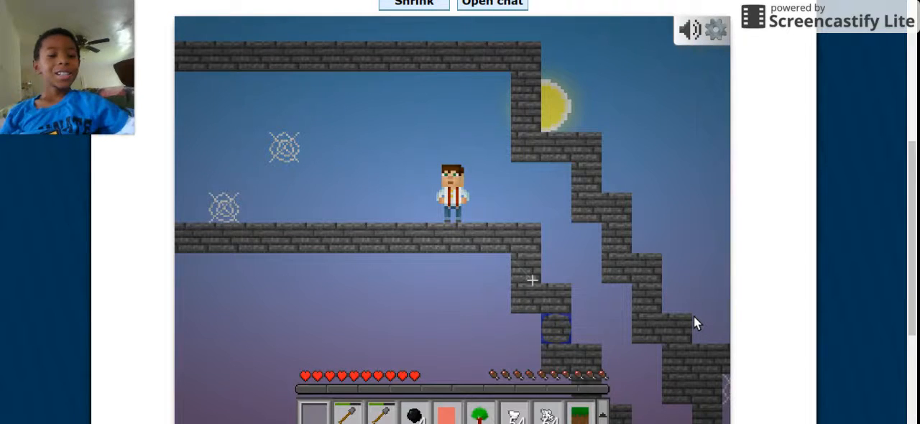
# Walk the character through the stone house into the bookshelf-lined library room
pyautogui.click(445, 413)
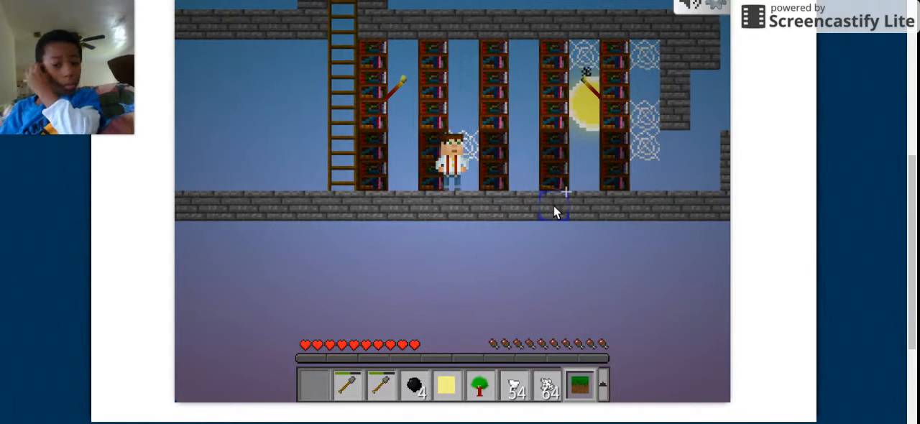
# Pause with Esc, return to the game, and play on until the character dies
pyautogui.press('Escape')
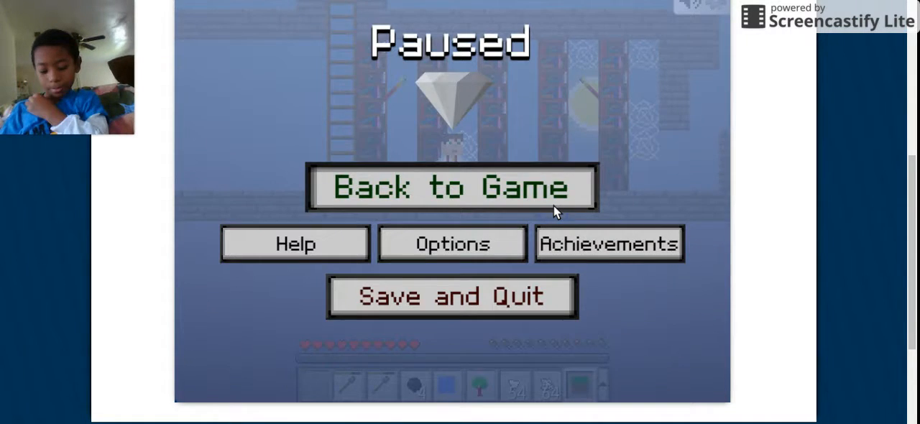
pyautogui.click(451, 187)
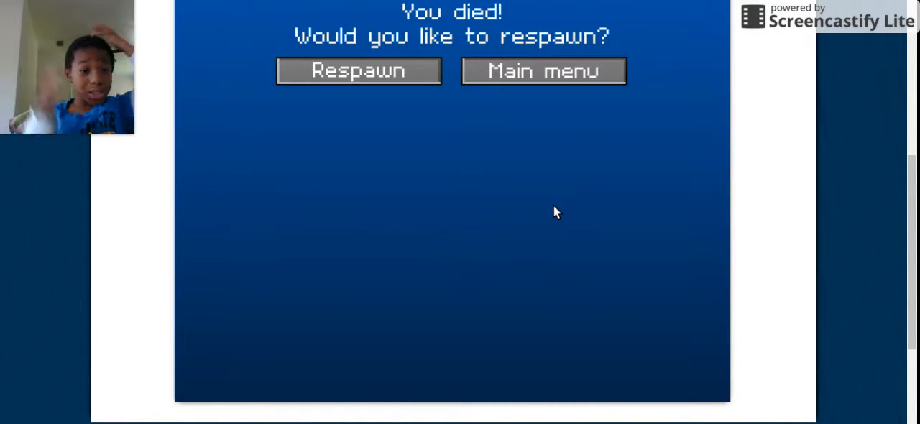
pyautogui.moveTo(423, 79)
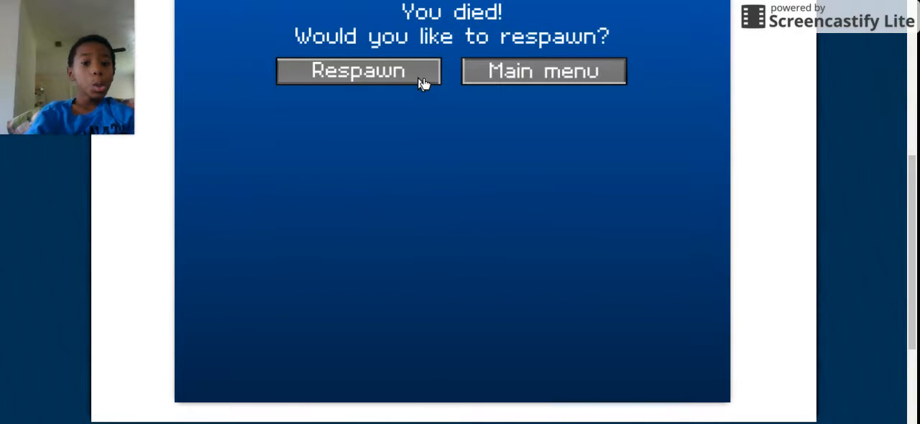
pyautogui.click(358, 70)
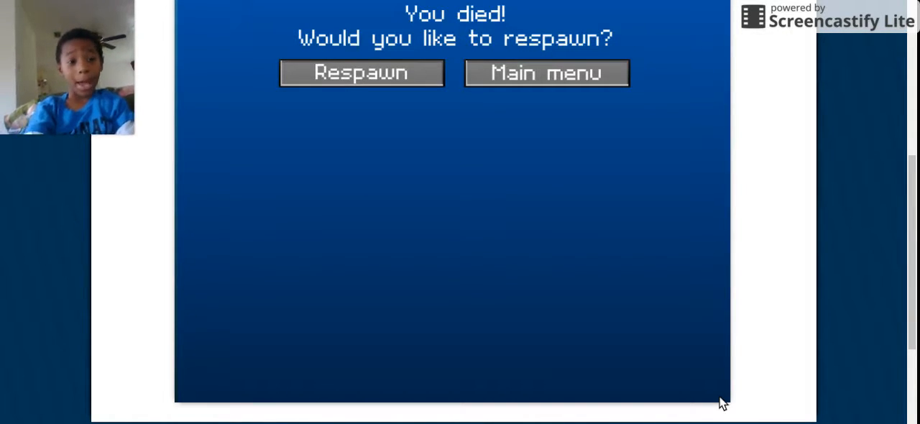
# Leave the death screen, load back into the grassy world, and pause there
pyautogui.click(361, 73)
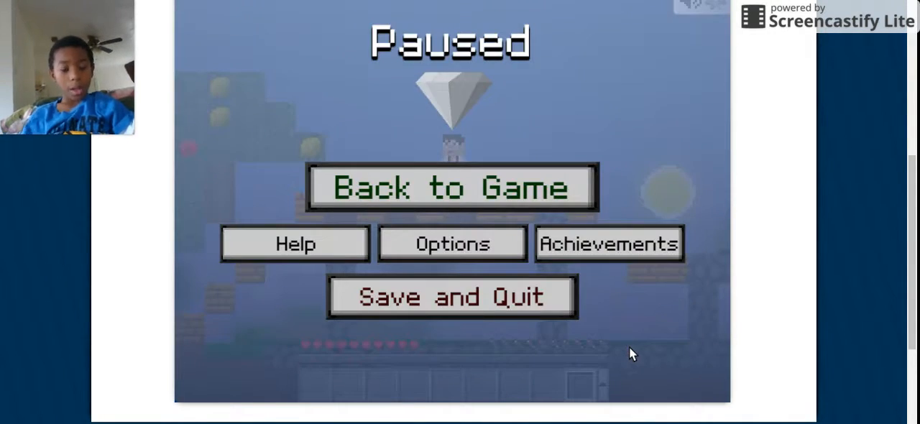
# Choose Save and Quit from the Paused menu to reach the title screen
pyautogui.scroll(3)
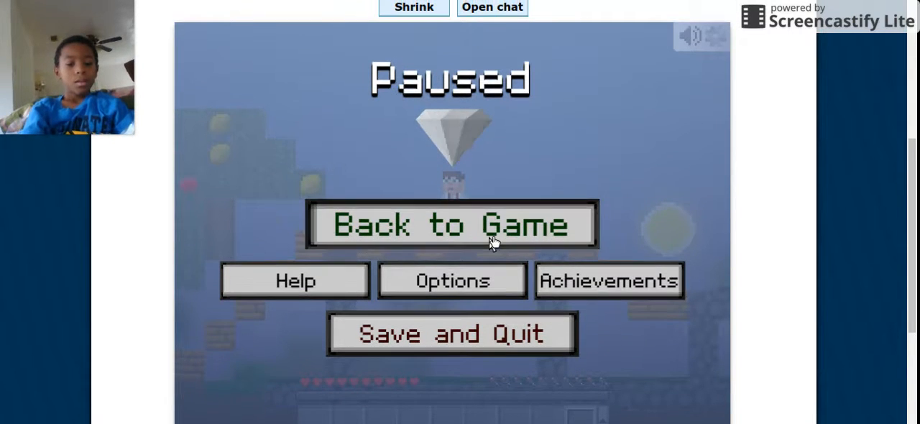
pyautogui.scroll(-3)
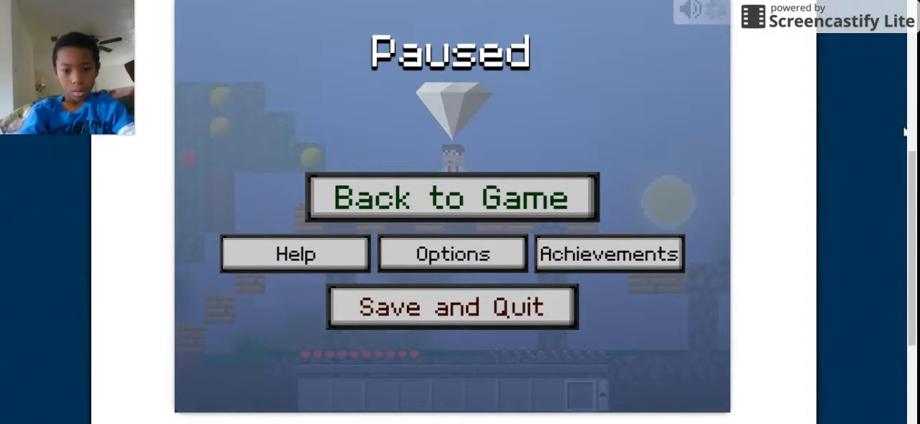
pyautogui.moveTo(669, 309)
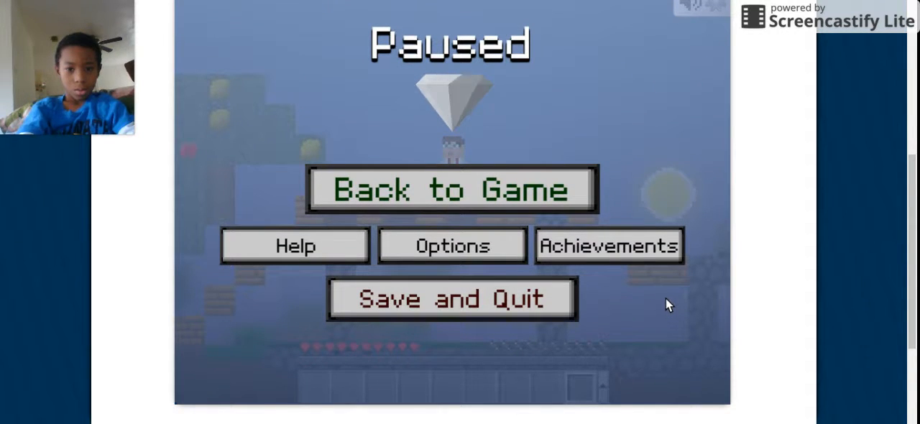
pyautogui.moveTo(607, 262)
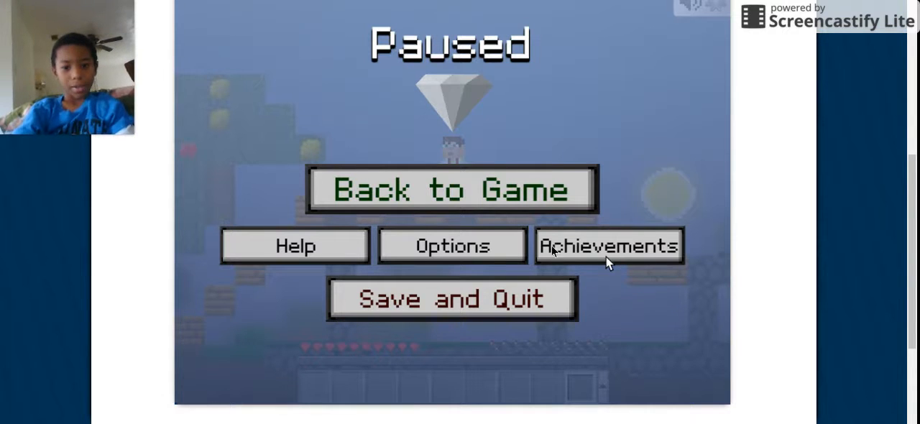
pyautogui.moveTo(493, 301)
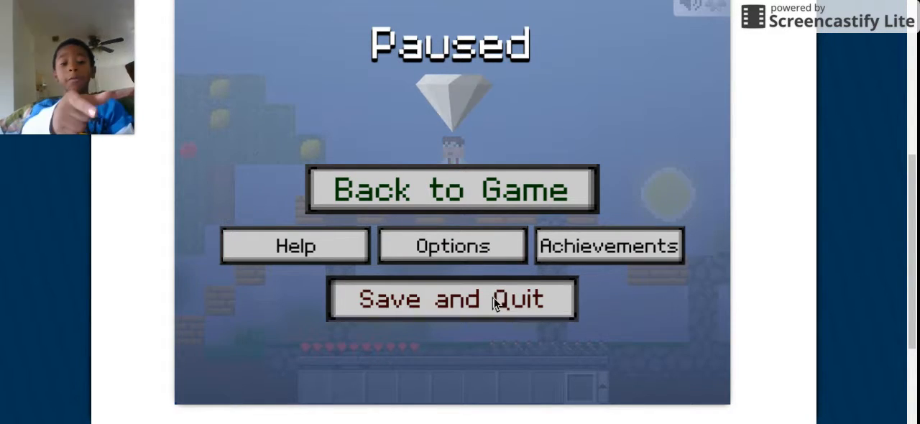
pyautogui.click(452, 299)
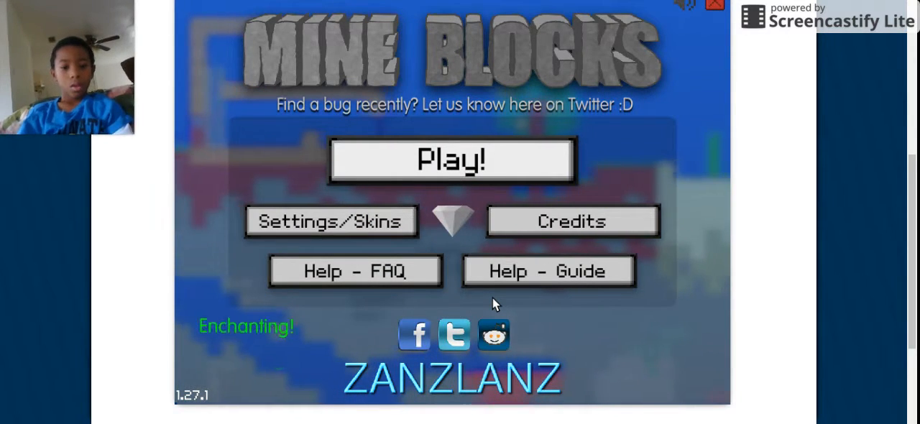
# Load the YOUTUBE world (Seed 278949) from the saved-worlds dropdown
pyautogui.click(451, 159)
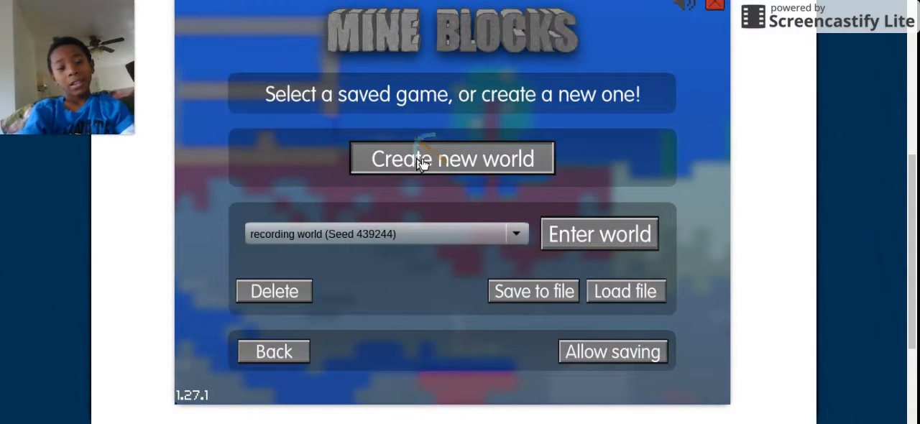
pyautogui.click(516, 233)
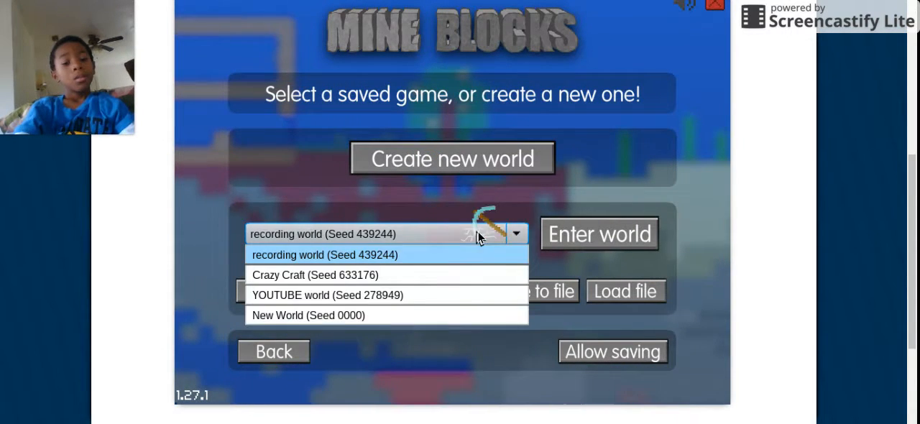
pyautogui.moveTo(334, 295)
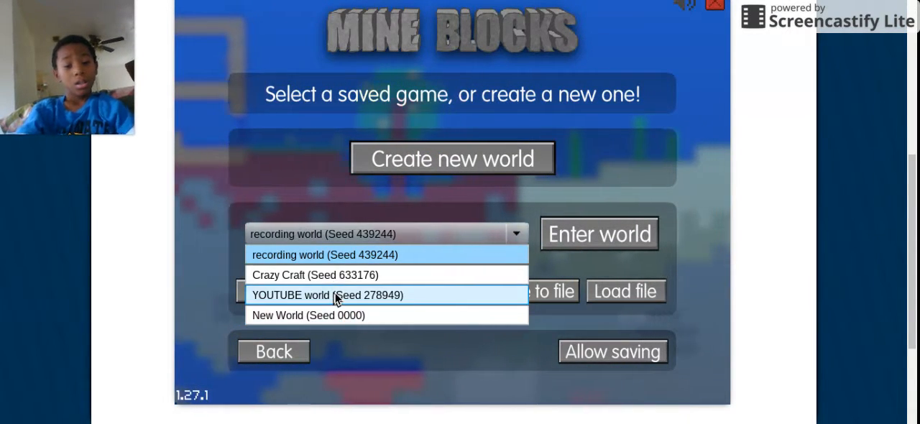
pyautogui.click(327, 294)
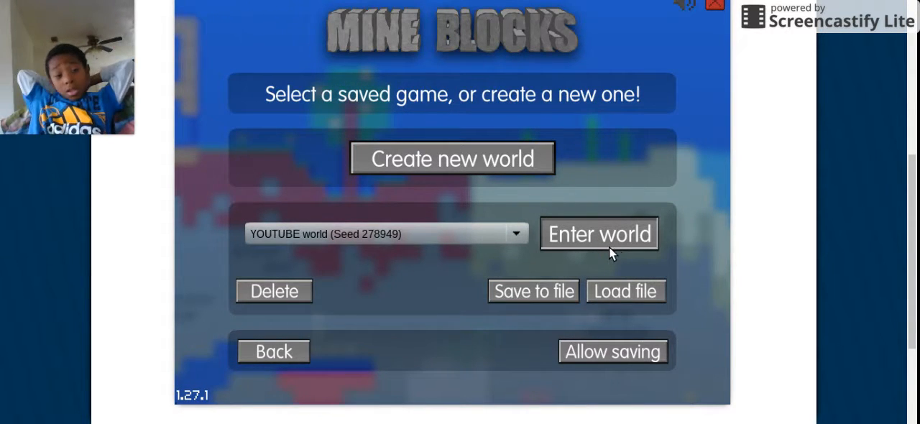
pyautogui.click(599, 233)
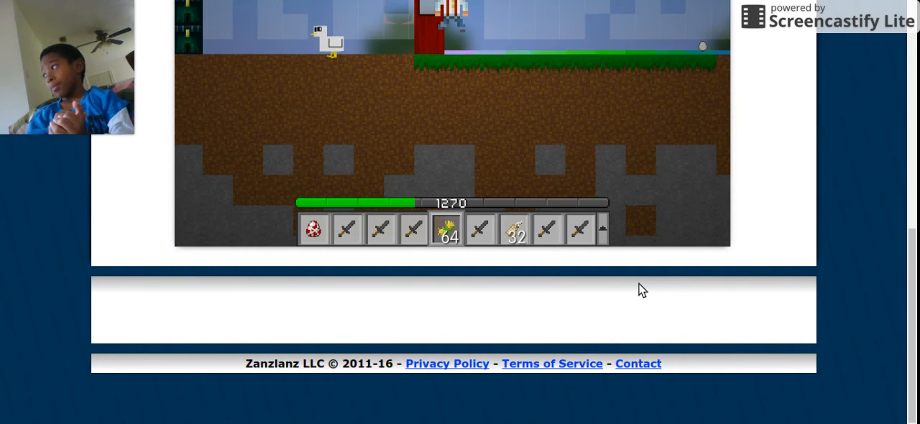
pyautogui.moveTo(655, 326)
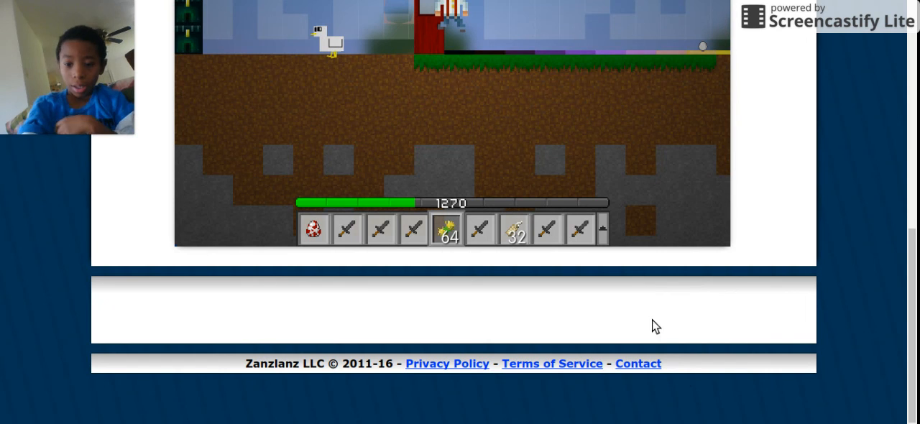
pyautogui.moveTo(686, 387)
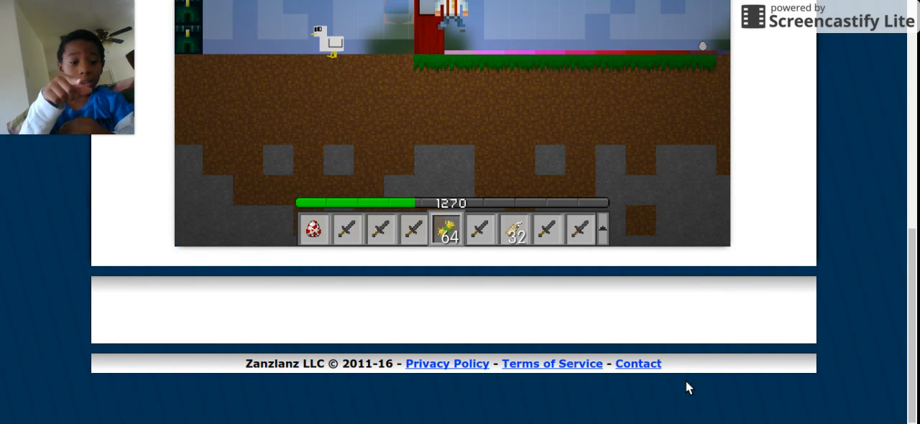